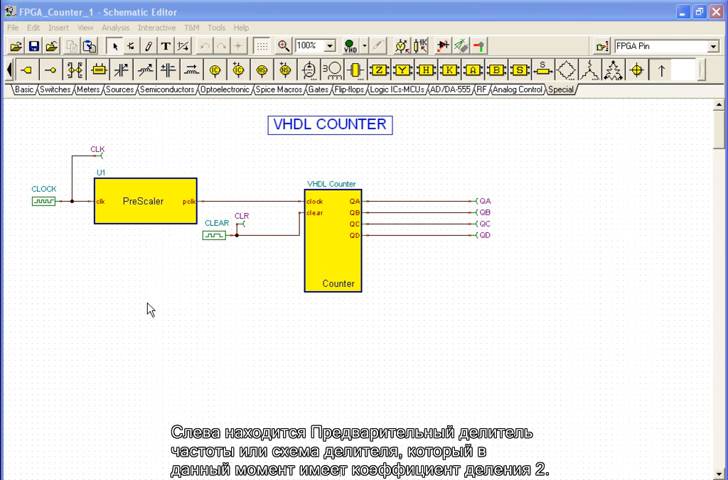
mouse_move(132, 204)
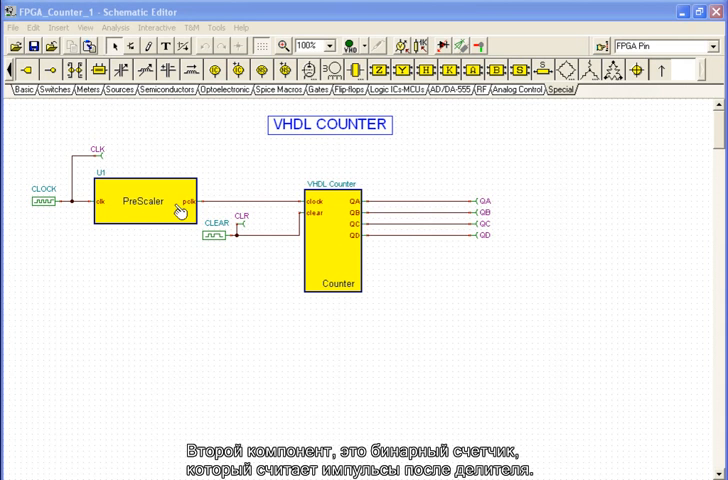
mouse_move(324, 208)
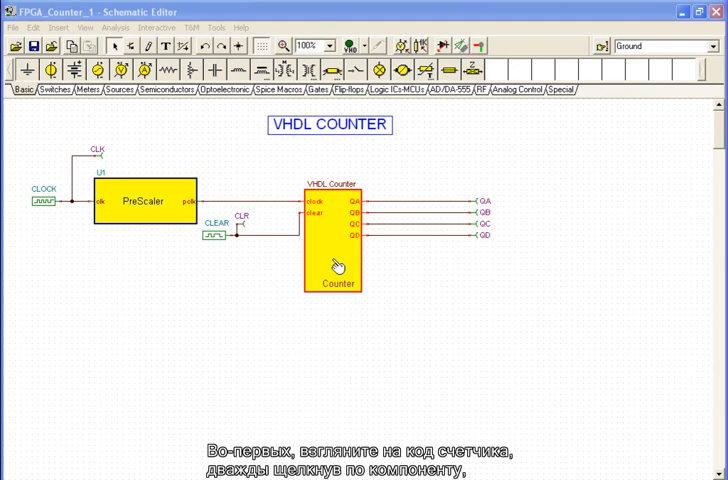
Enter the VHDL Counter's macro to show its source code and scroll through the entity and process
double_click(336, 262)
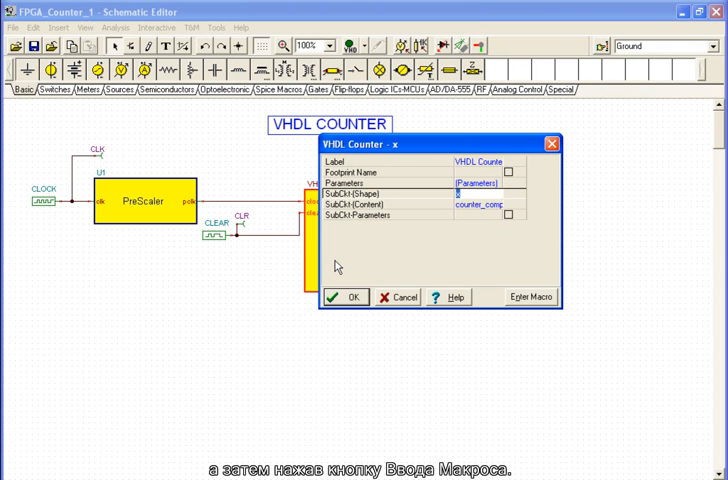
click(530, 296)
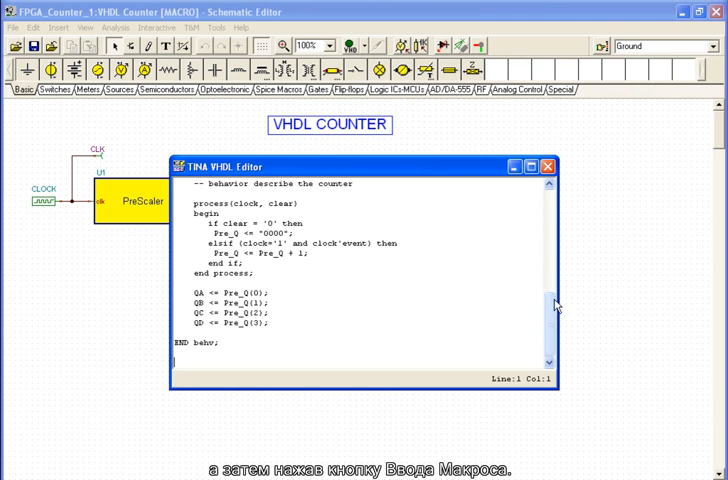
scroll(up, 3)
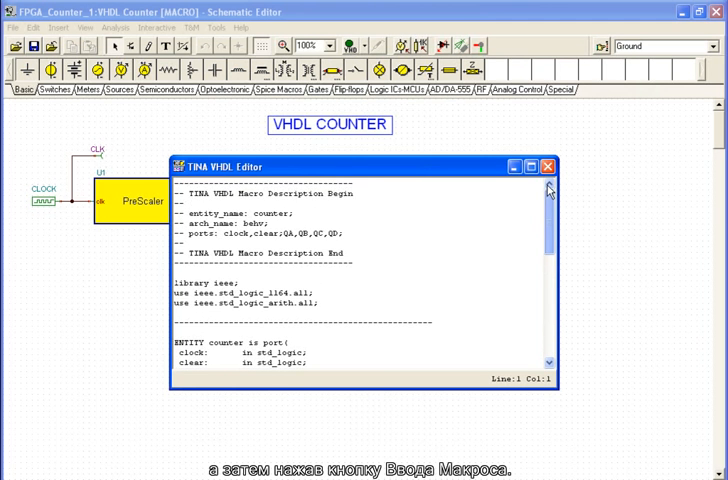
scroll(down, 3)
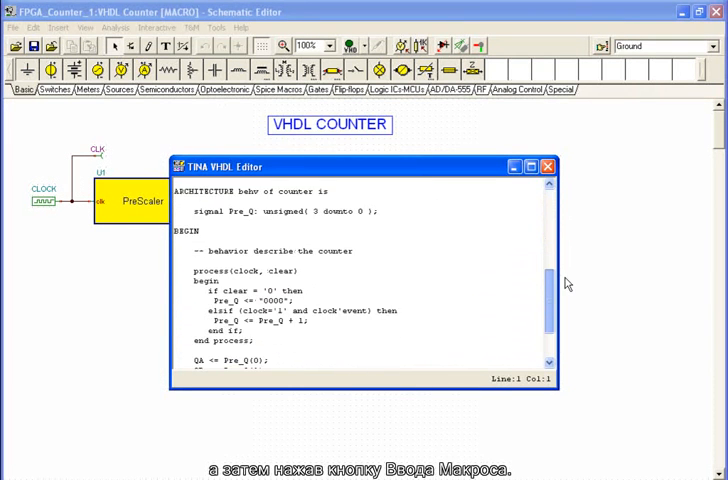
scroll(down, 3)
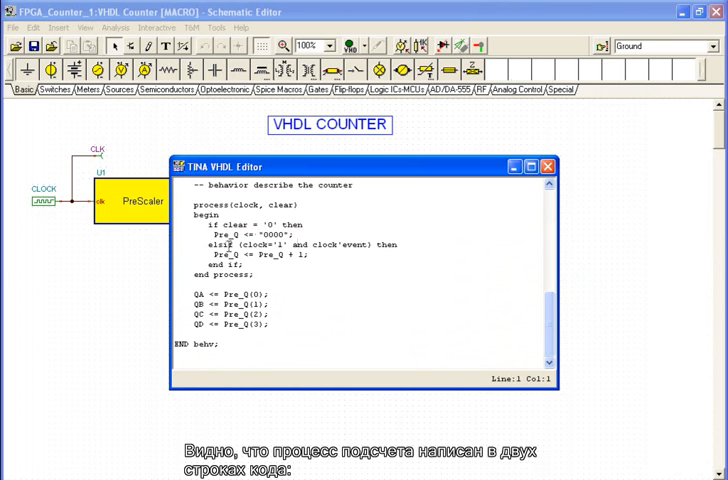
Highlight the clock-edge counting line inside the counter's process
click(204, 244)
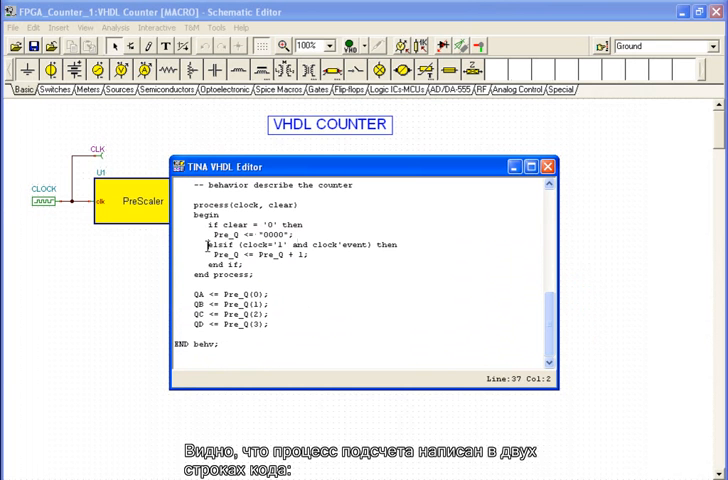
drag(200, 244, 320, 258)
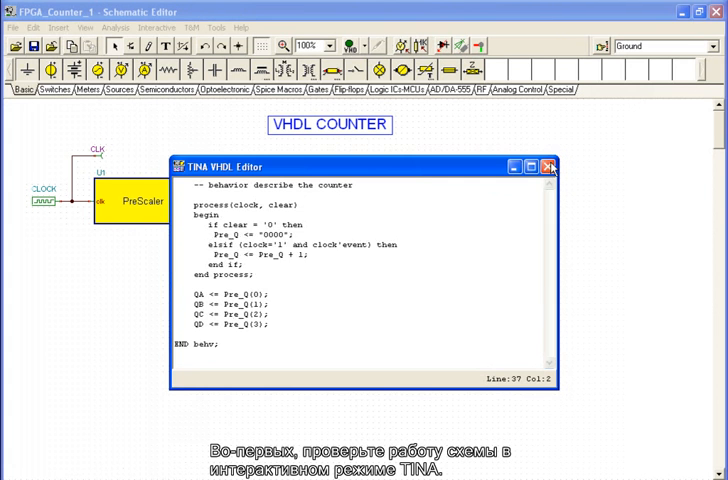
Close the VHDL editor to return to the full counter schematic
click(548, 166)
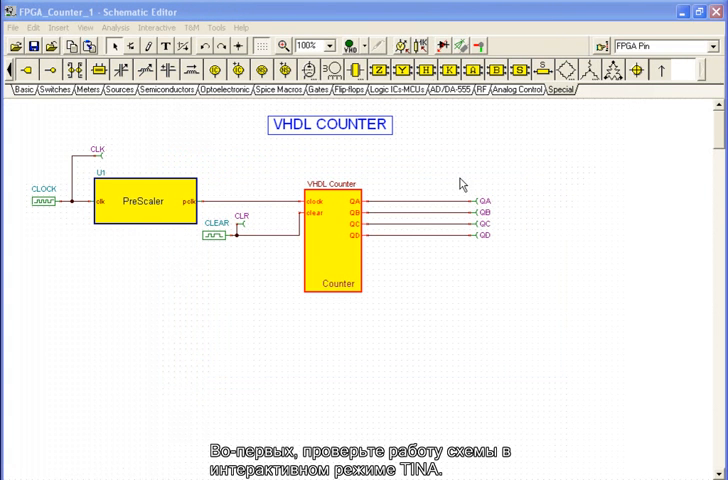
mouse_move(404, 136)
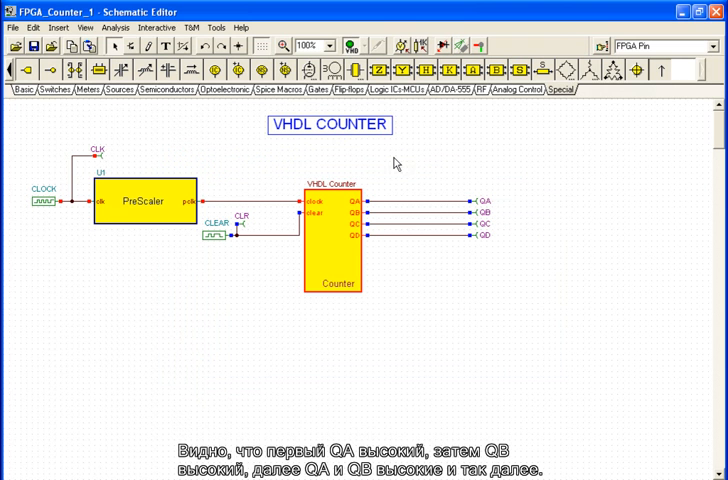
mouse_move(374, 196)
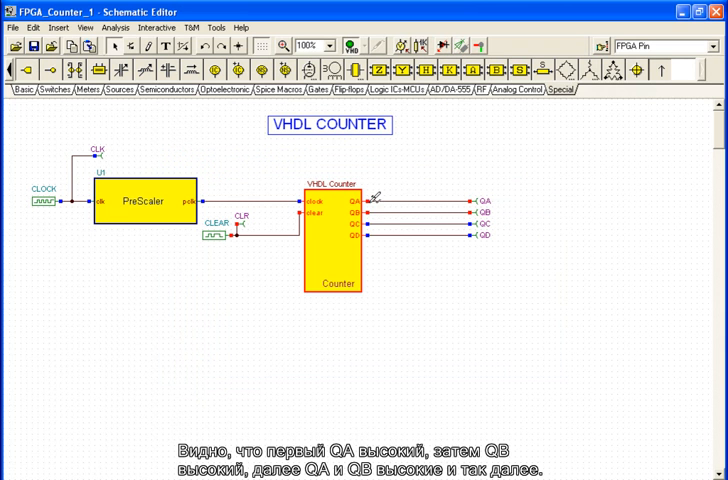
mouse_move(400, 258)
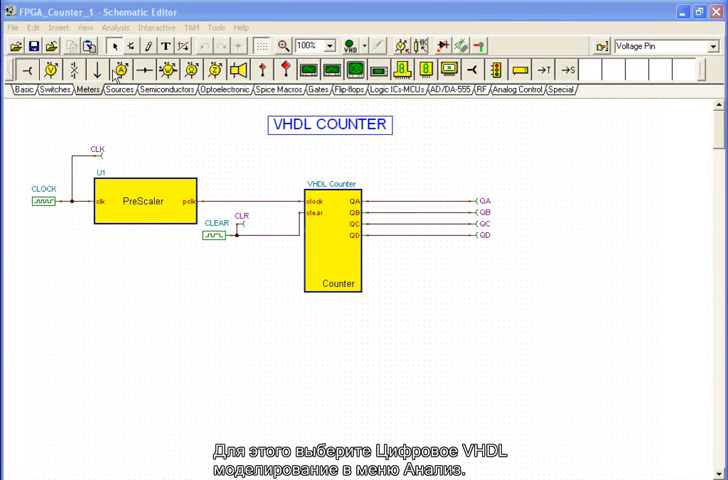
Run Analysis > Digital VHDL Simulation with 1 s end time to display the CLK, QA–QD and CLEAR timing diagram
click(116, 28)
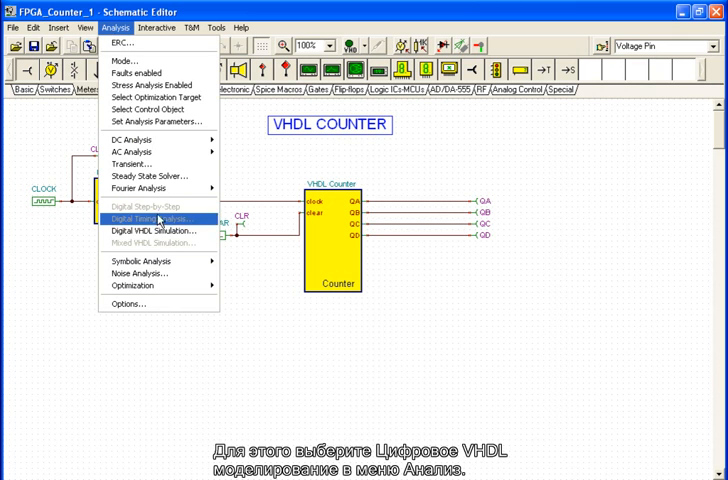
mouse_move(150, 230)
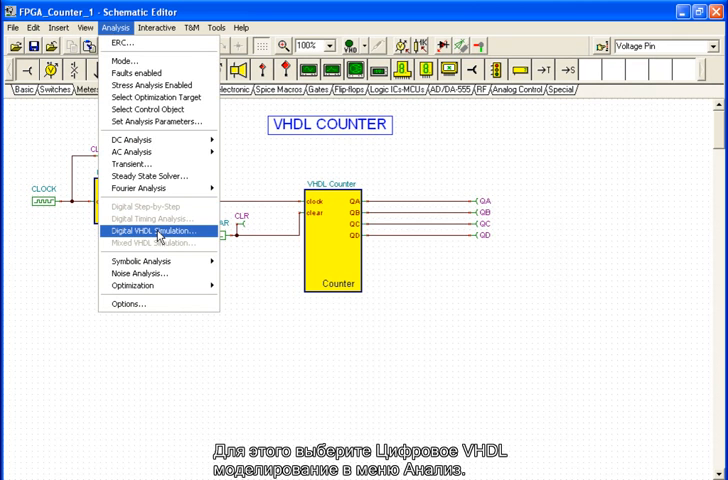
click(160, 232)
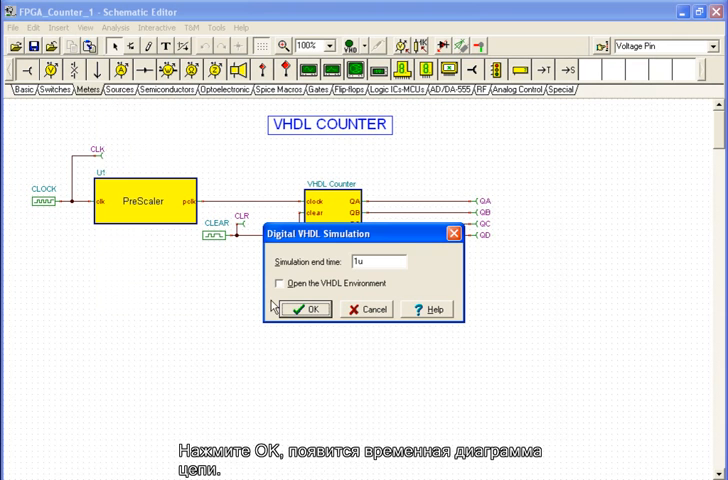
click(304, 308)
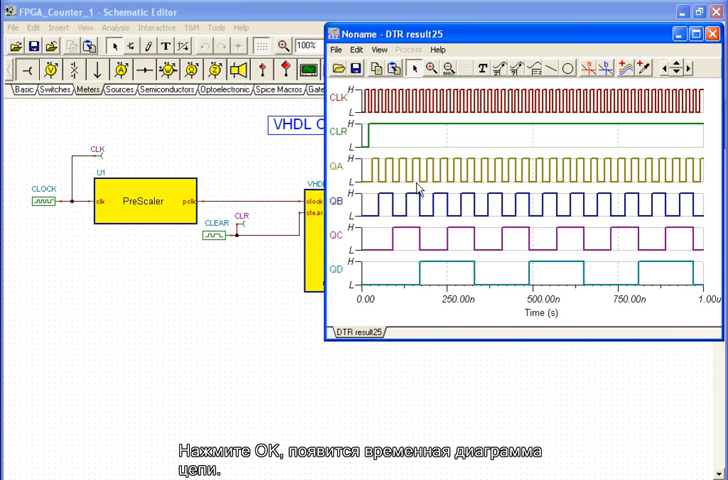
mouse_move(596, 78)
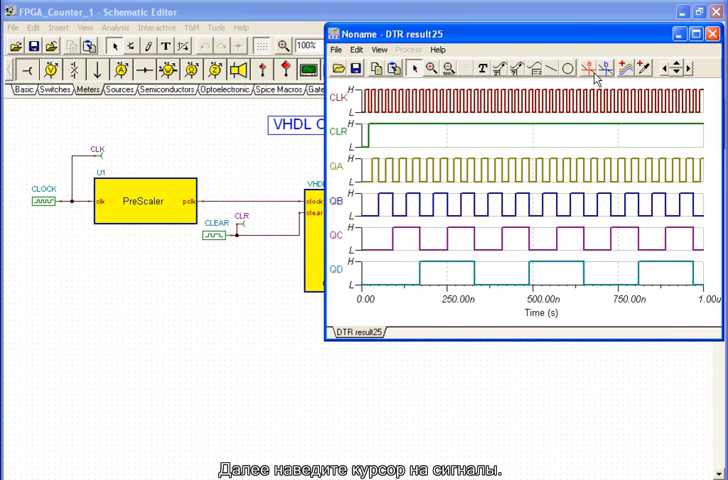